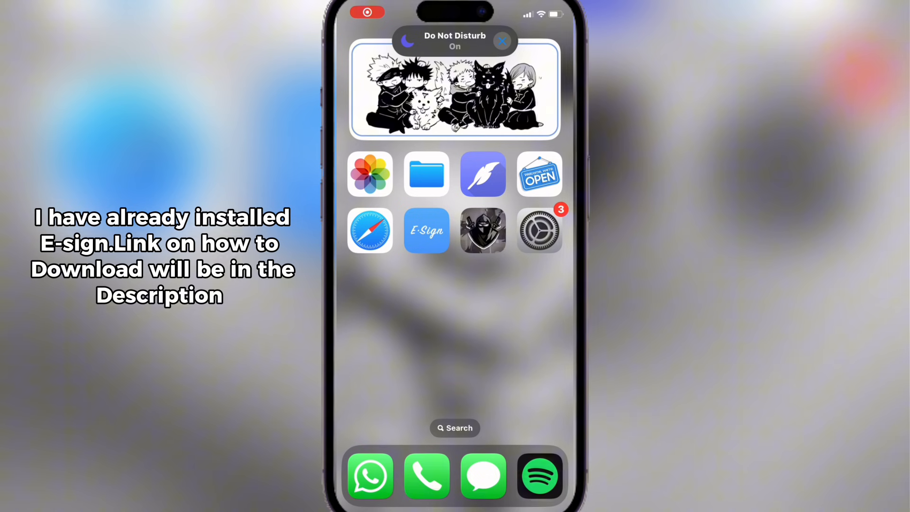
# - Browse the Files app to Downloads and open the colesberg khn certificate folder
pyautogui.click(501, 41)
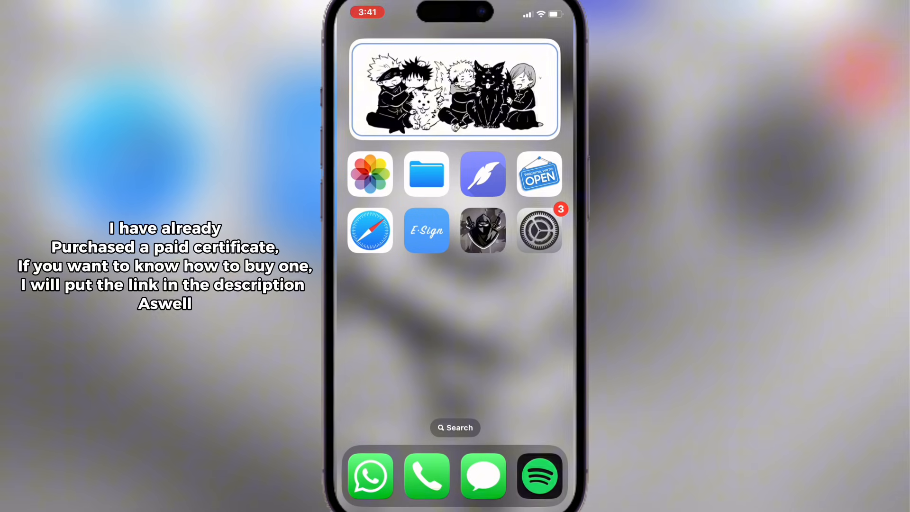
pyautogui.click(426, 174)
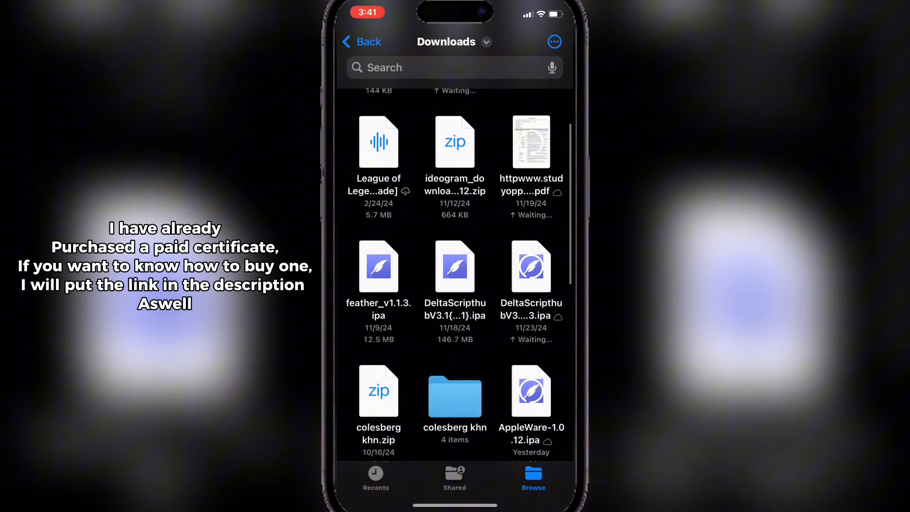
pyautogui.scroll(-3)
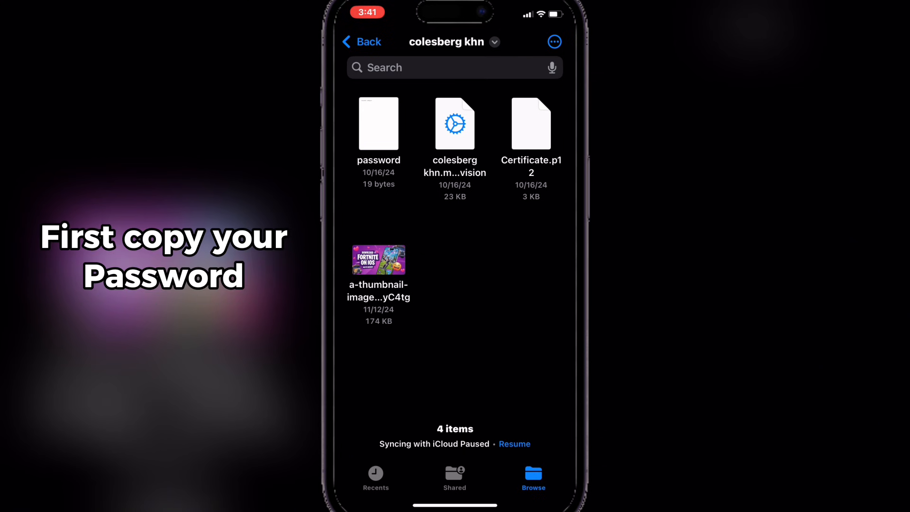
# - Open the password note and copy the certificate password
pyautogui.click(378, 124)
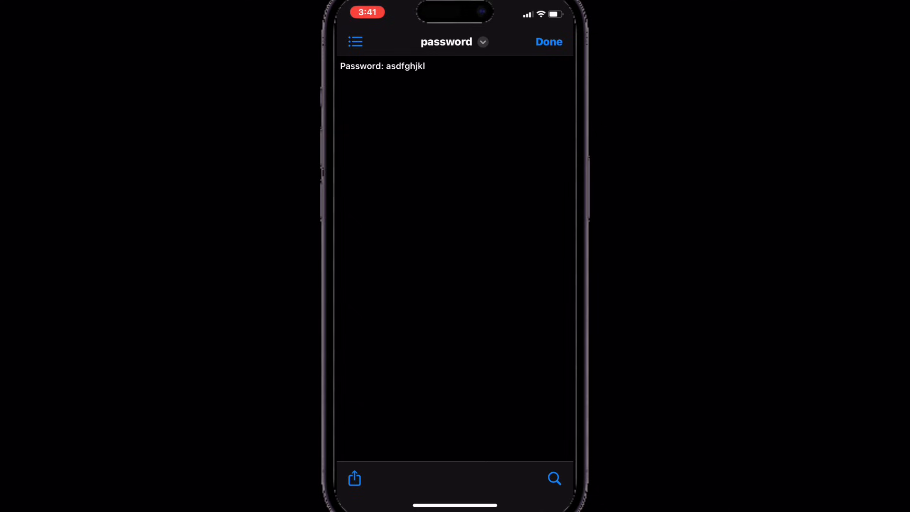
pyautogui.doubleClick(405, 65)
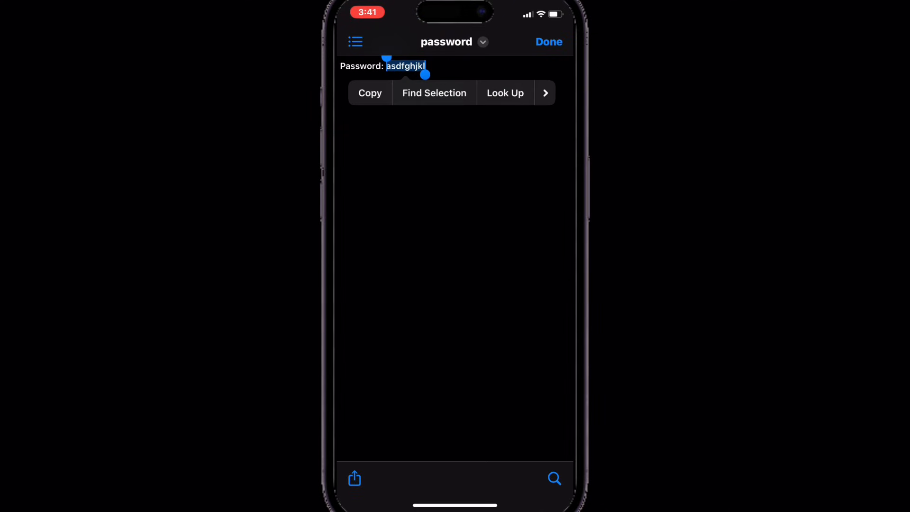
pyautogui.click(548, 42)
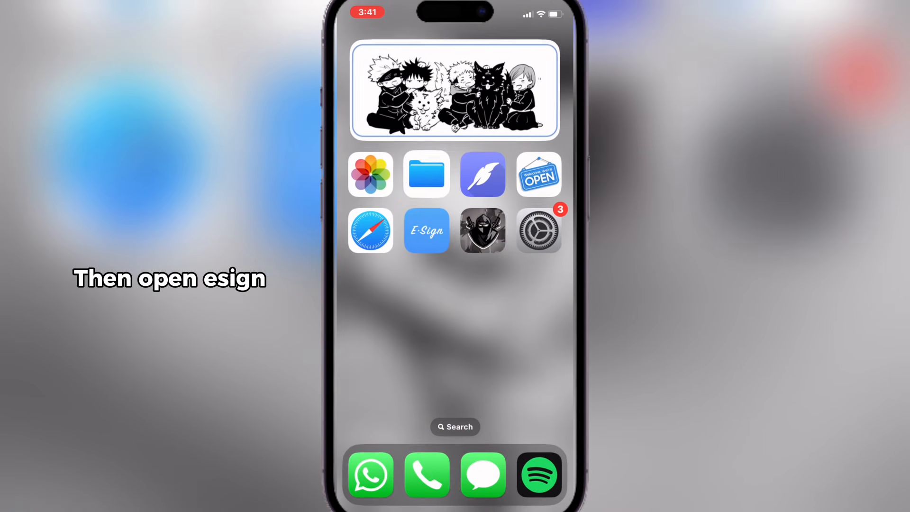
# - Launch ESign and show the File List's three-dots menu with import options
pyautogui.click(427, 231)
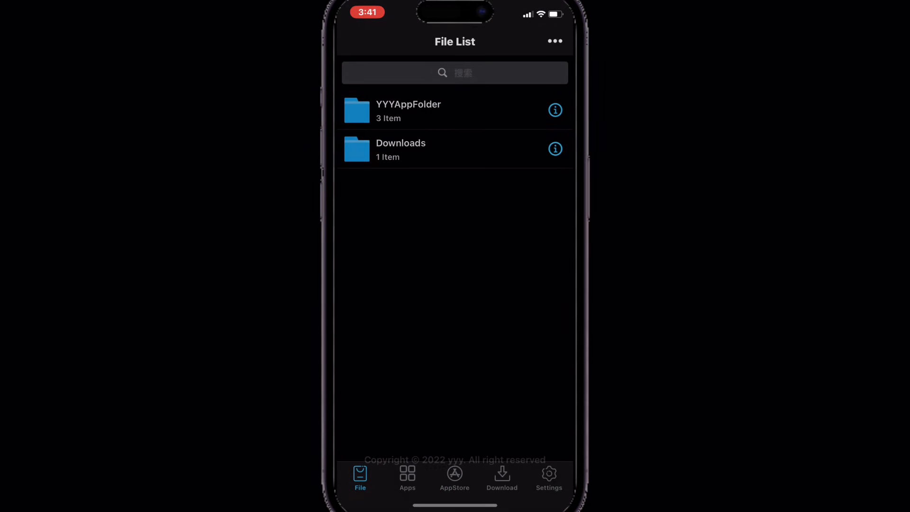
pyautogui.click(549, 476)
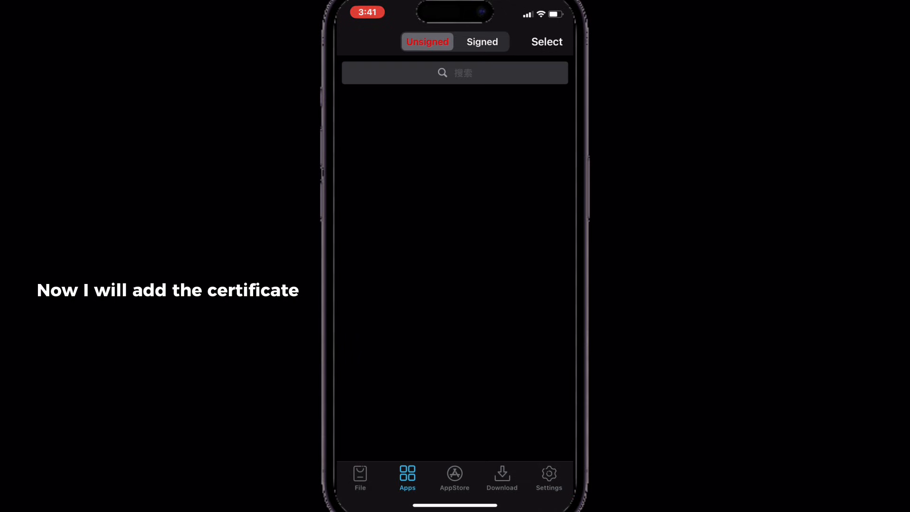
pyautogui.click(360, 477)
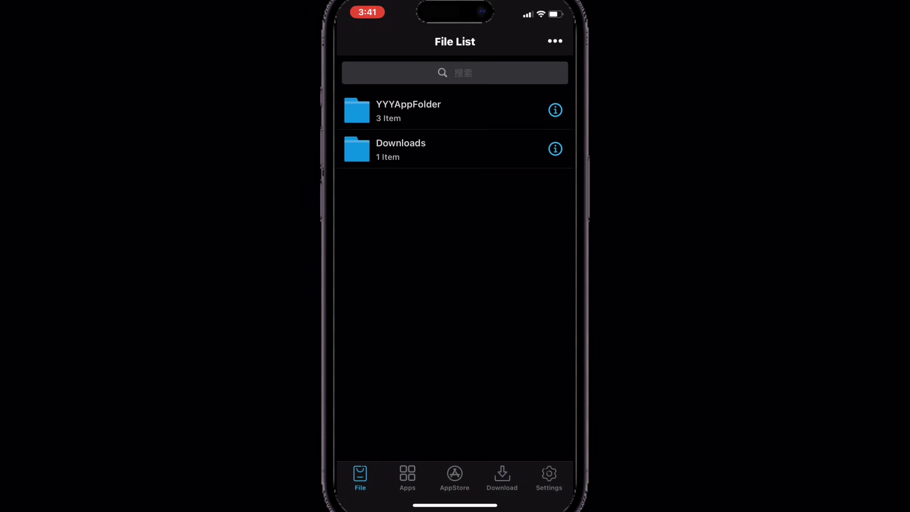
pyautogui.click(554, 41)
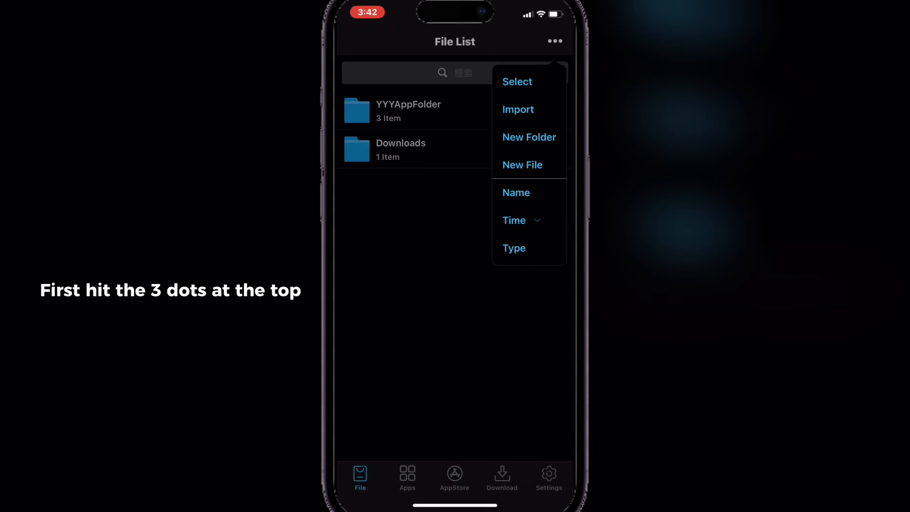
# - Import Certificate.p12 and colesberg khn.mobileprovision from Downloads > colesberg khn into ESign
pyautogui.click(517, 110)
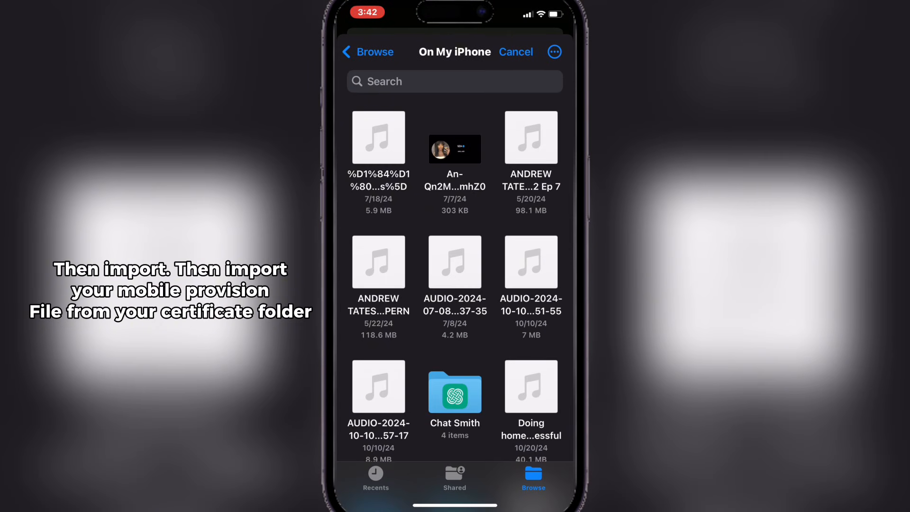
pyautogui.click(367, 52)
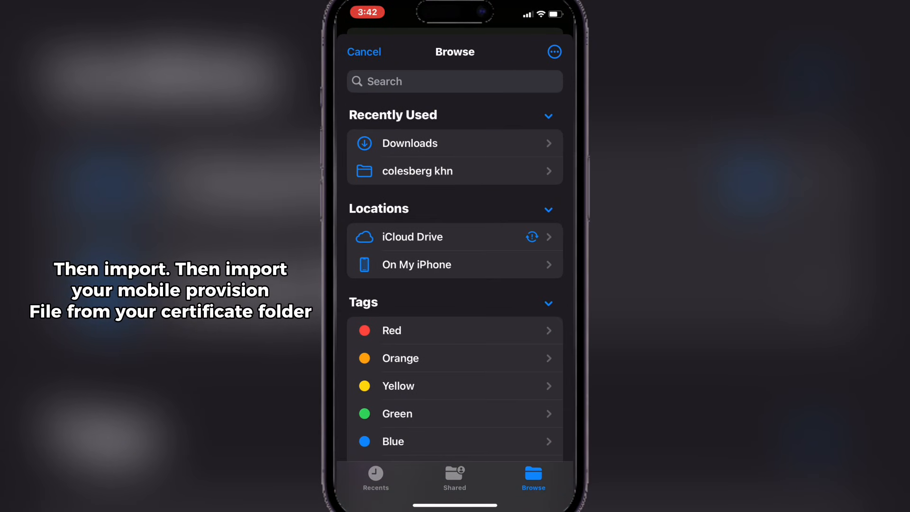
pyautogui.click(409, 143)
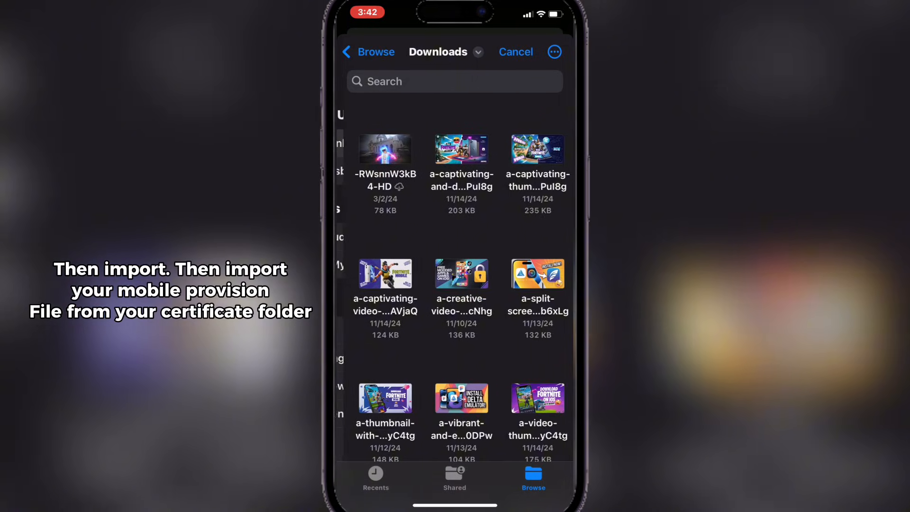
pyautogui.scroll(-3)
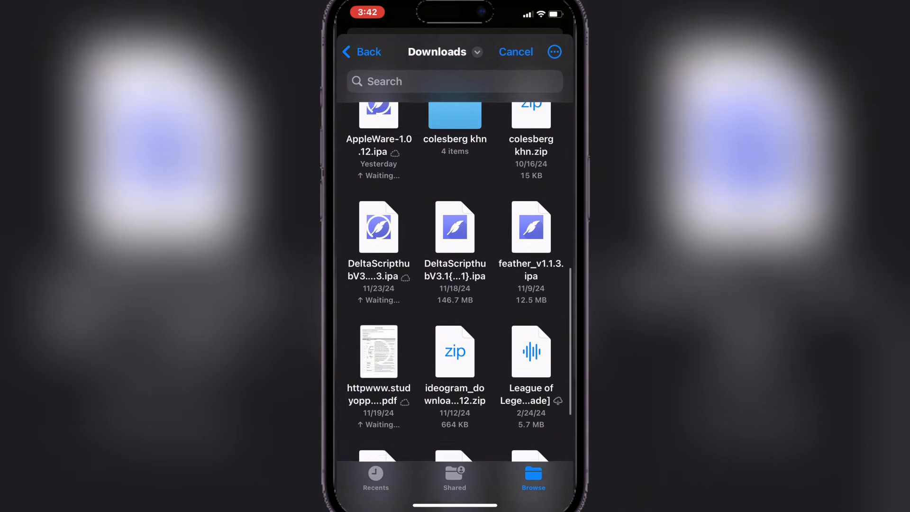
pyautogui.click(455, 111)
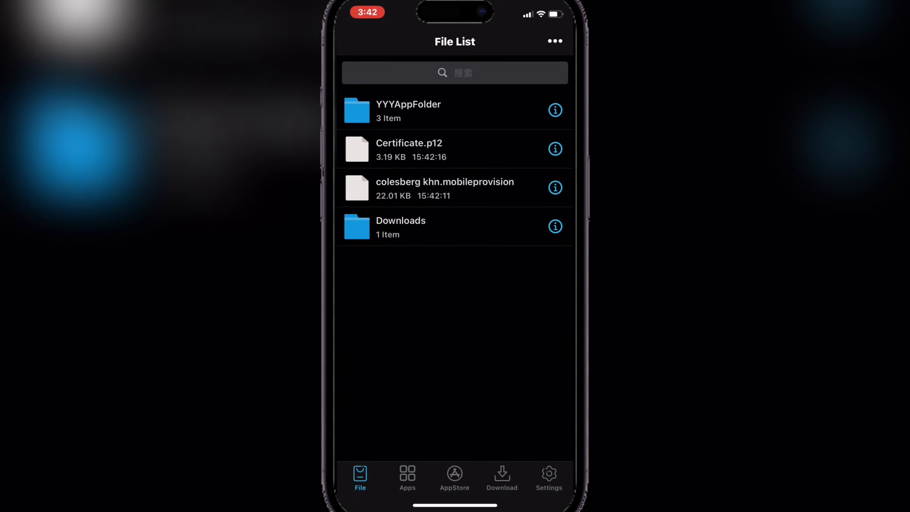
pyautogui.click(444, 188)
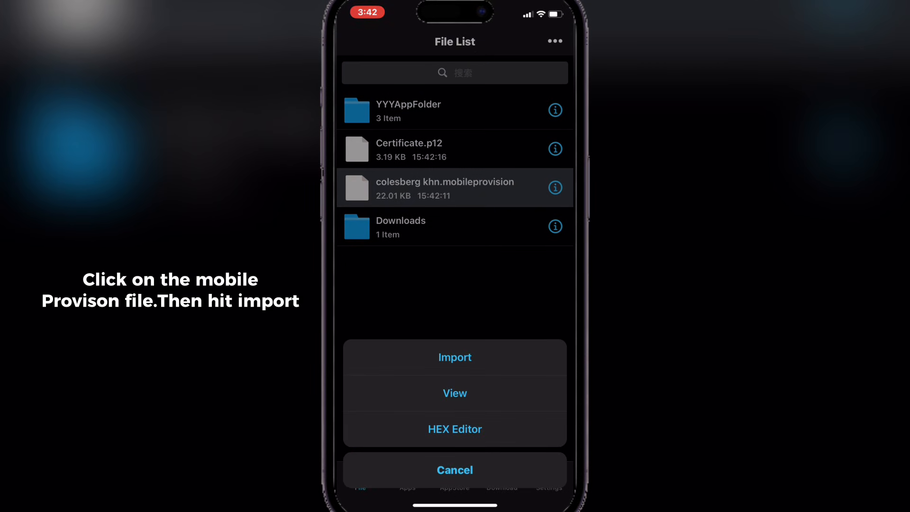
# - Paste the copied password into the p12 certificate prompt and confirm the import
pyautogui.click(455, 357)
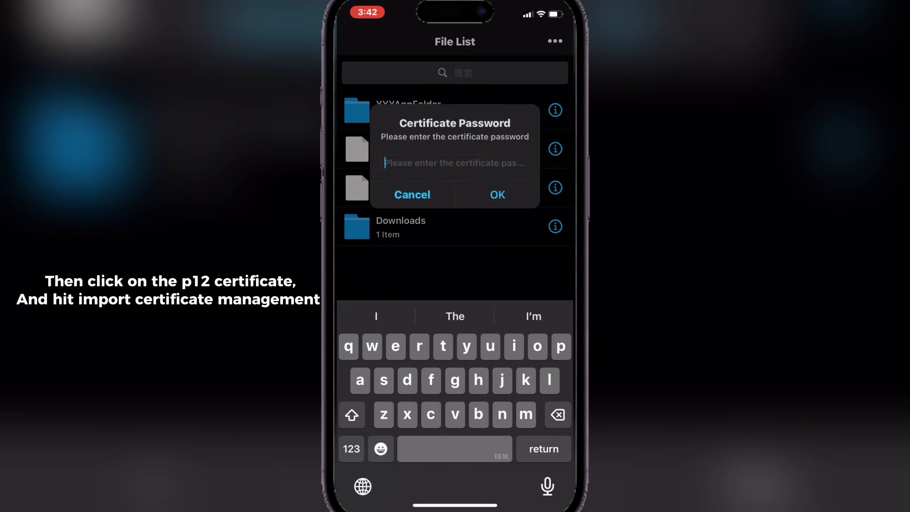
pyautogui.click(454, 162)
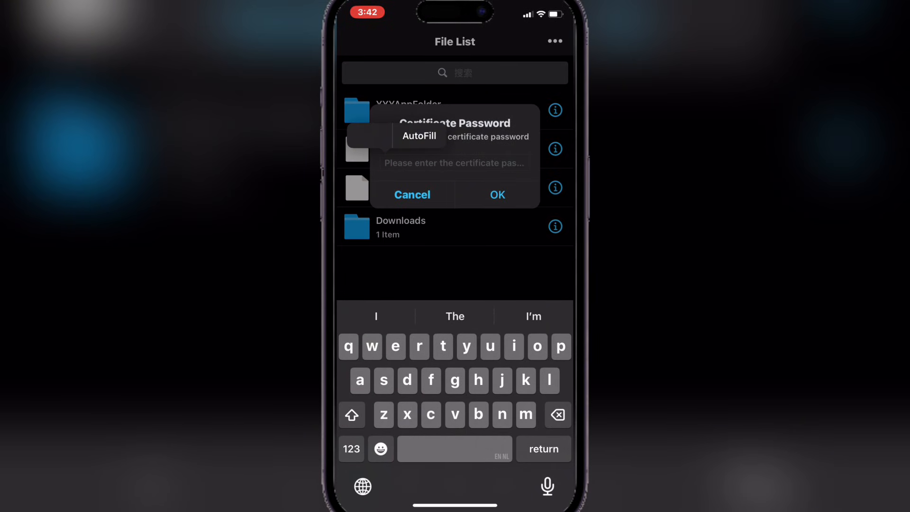
pyautogui.click(418, 136)
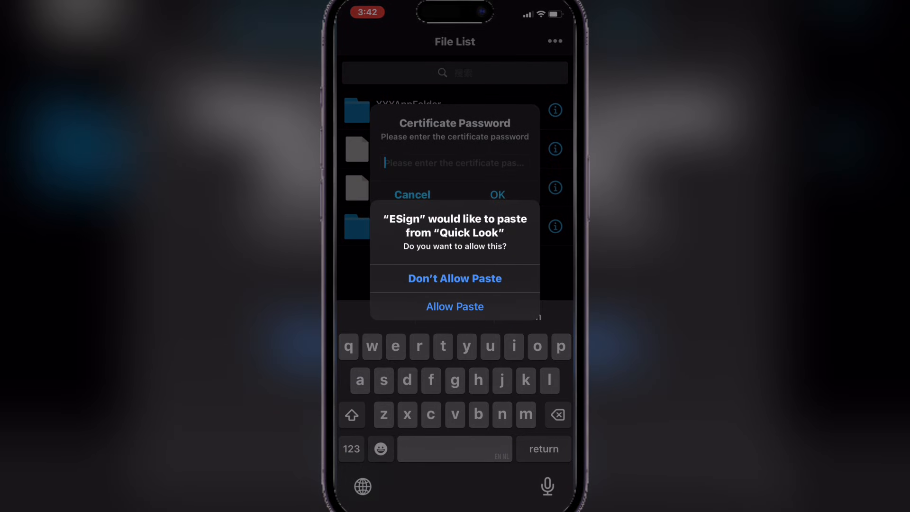
pyautogui.click(454, 307)
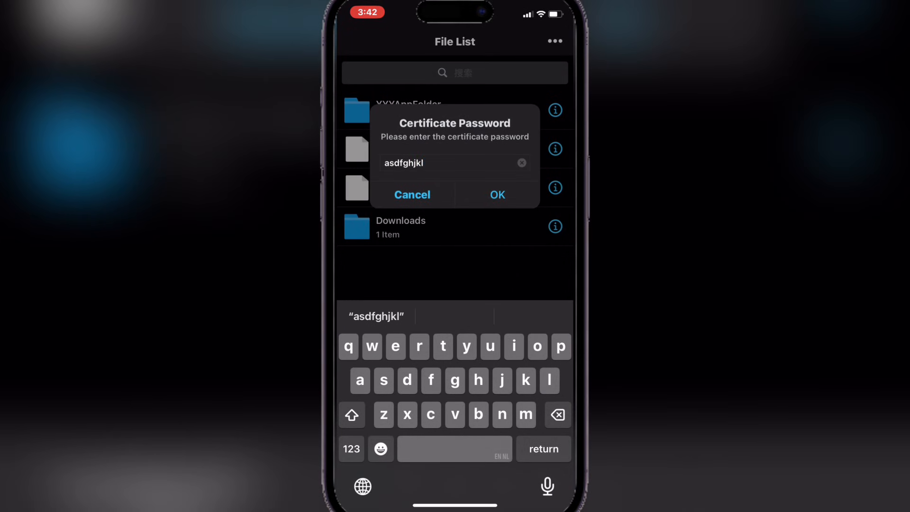
pyautogui.click(496, 194)
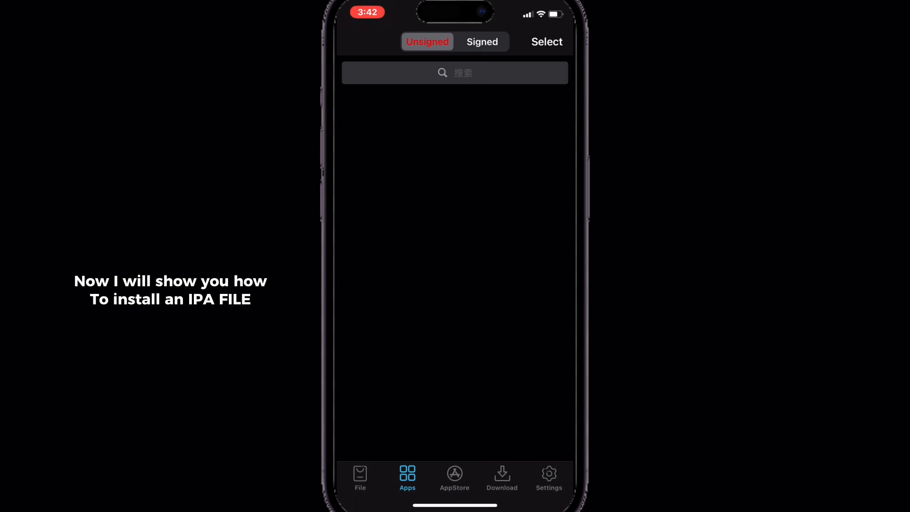
# - Import Nugget.ipa into ESign from the phone's Downloads folder
pyautogui.click(360, 478)
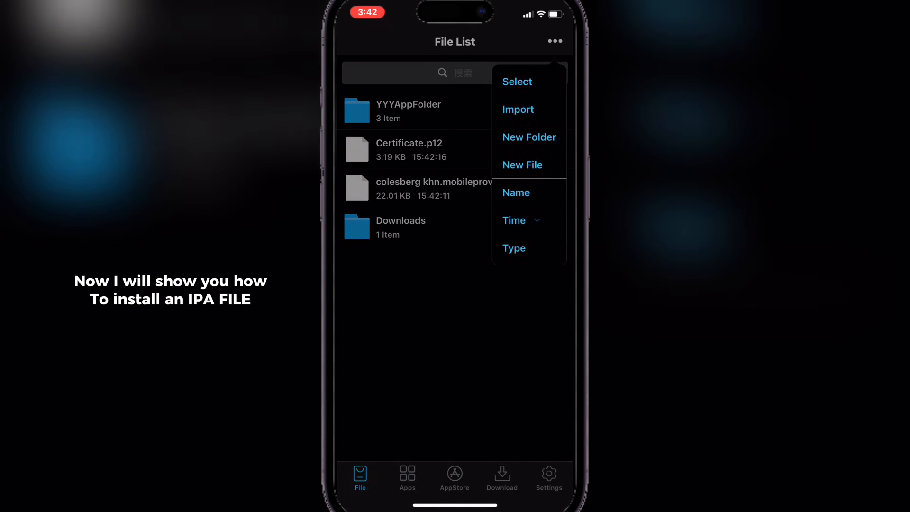
pyautogui.click(517, 109)
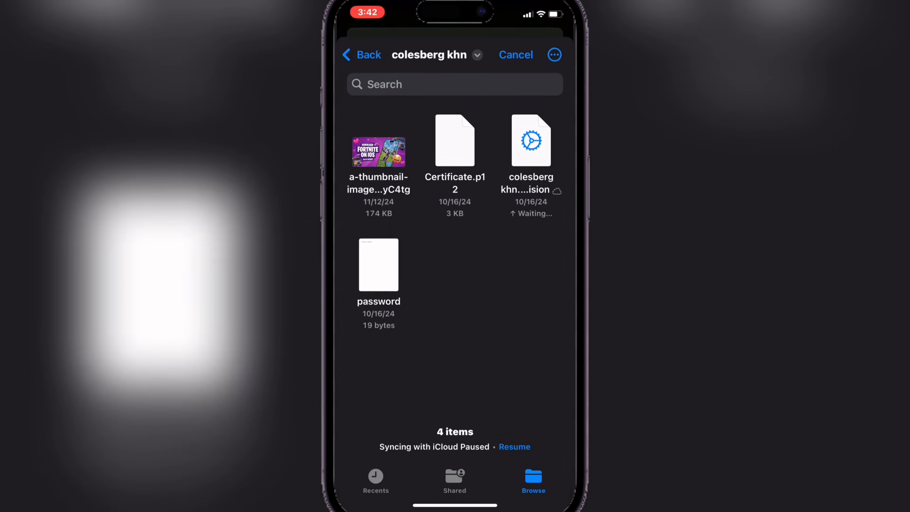
pyautogui.click(362, 54)
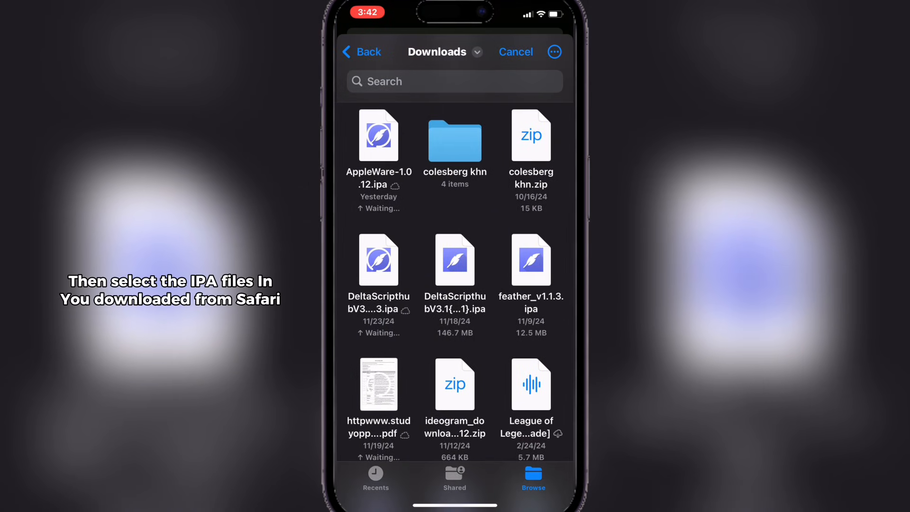
pyautogui.scroll(-3)
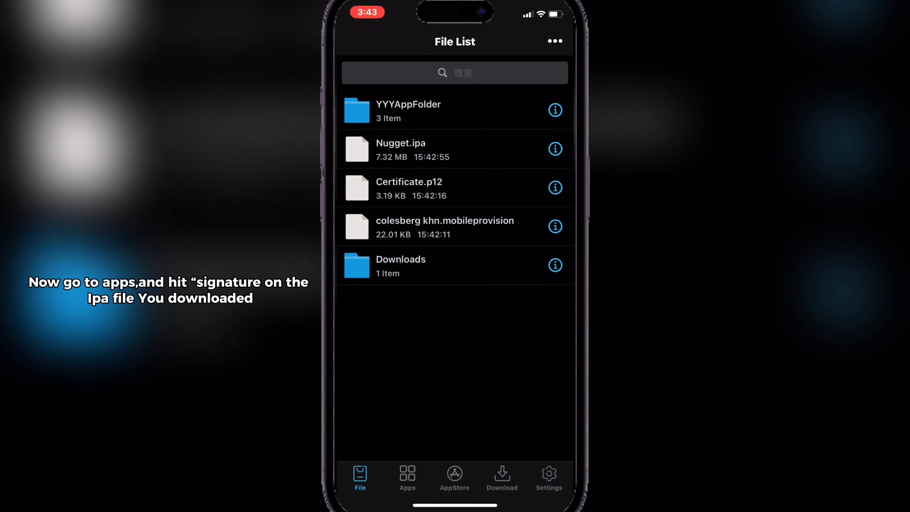
# - Open the Nugget app's signing page from the unsigned apps list
pyautogui.click(407, 476)
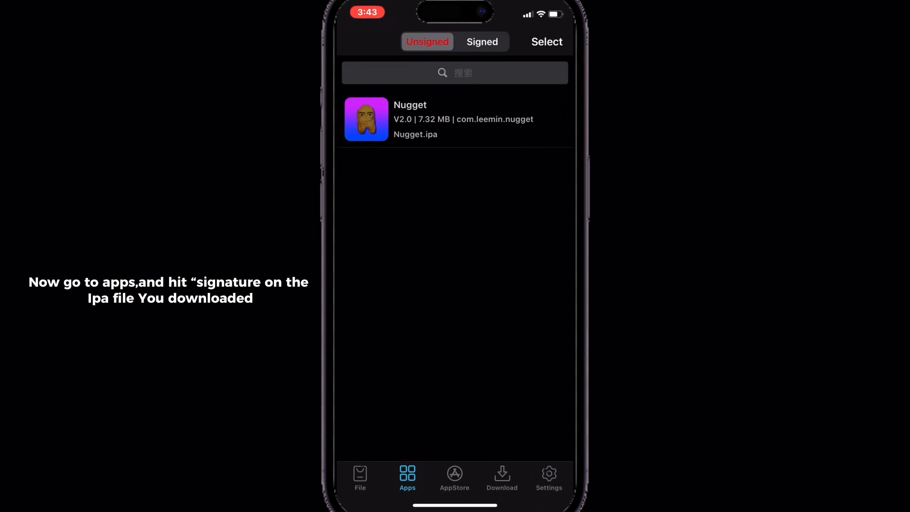
pyautogui.click(455, 119)
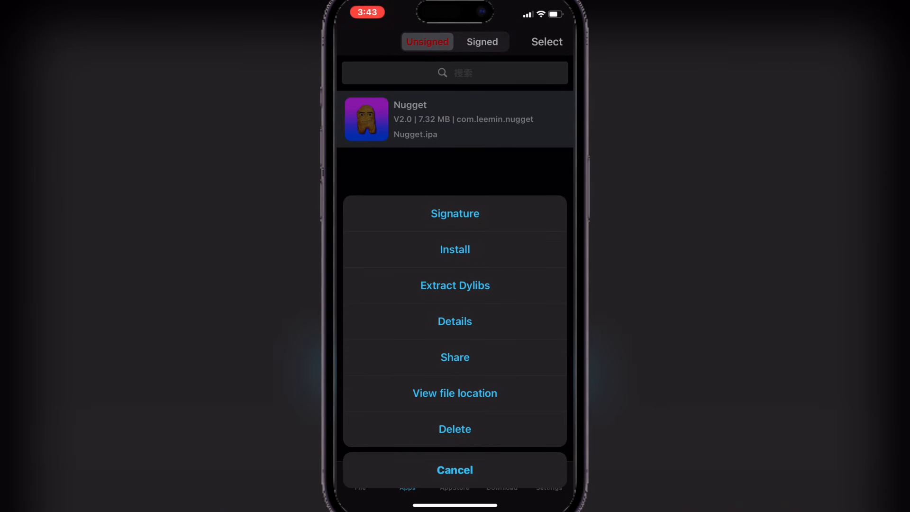
pyautogui.click(454, 213)
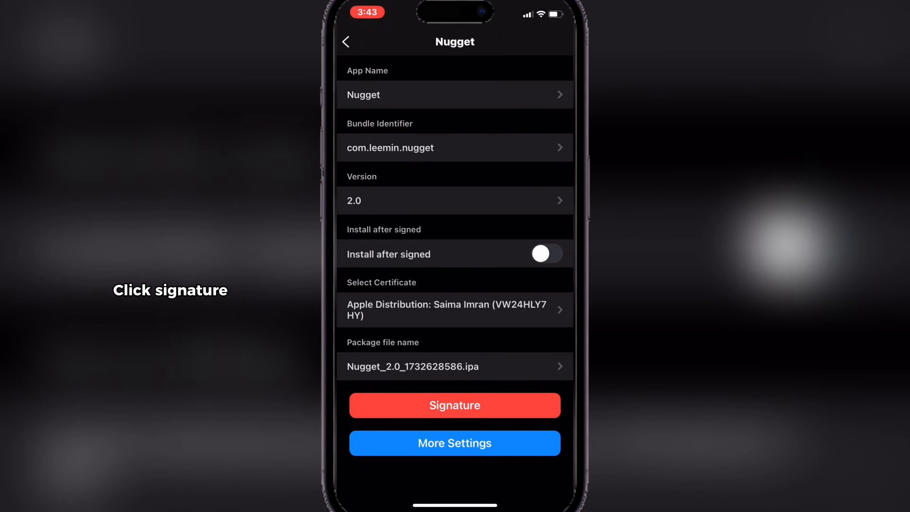
# - Sign Nugget with the imported certificate and confirm installing it on the phone
pyautogui.click(455, 405)
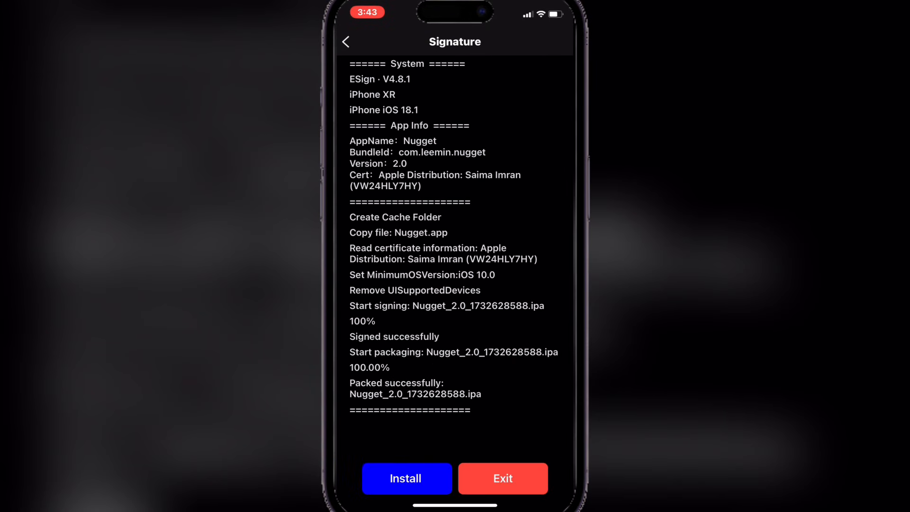
pyautogui.click(406, 478)
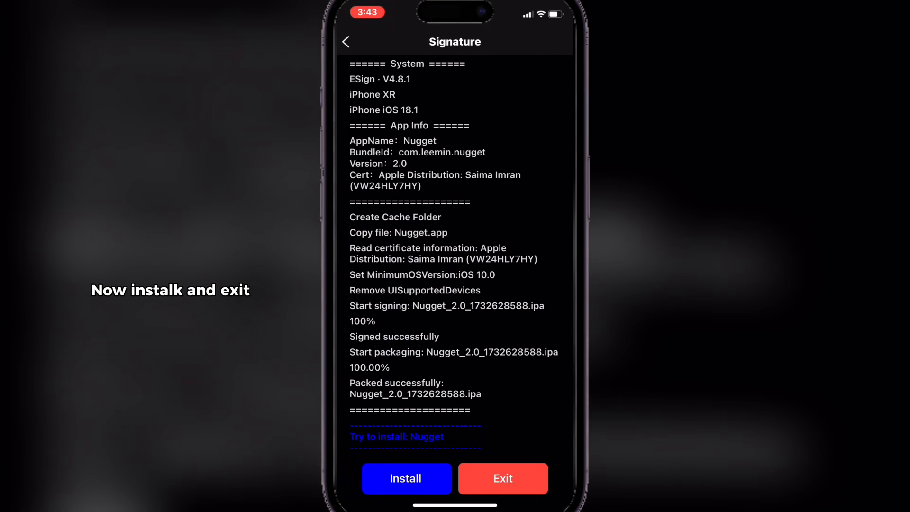
pyautogui.click(406, 478)
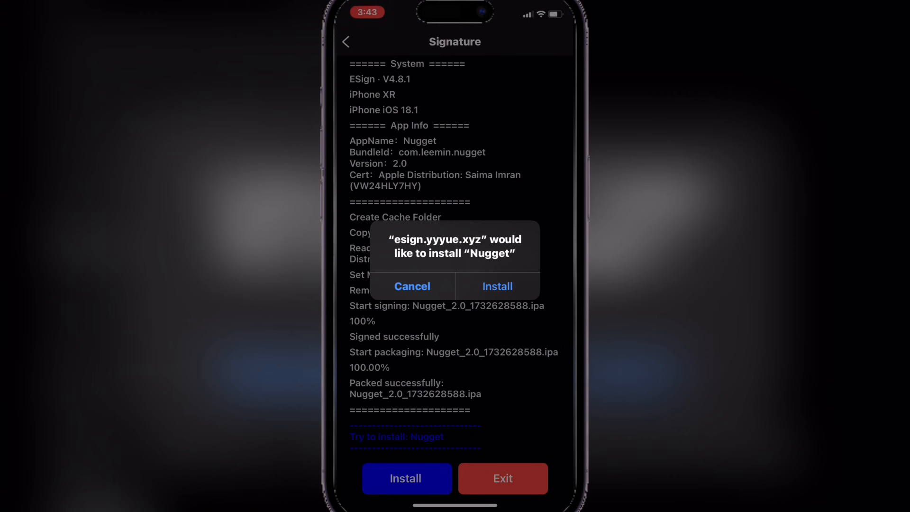
pyautogui.click(412, 286)
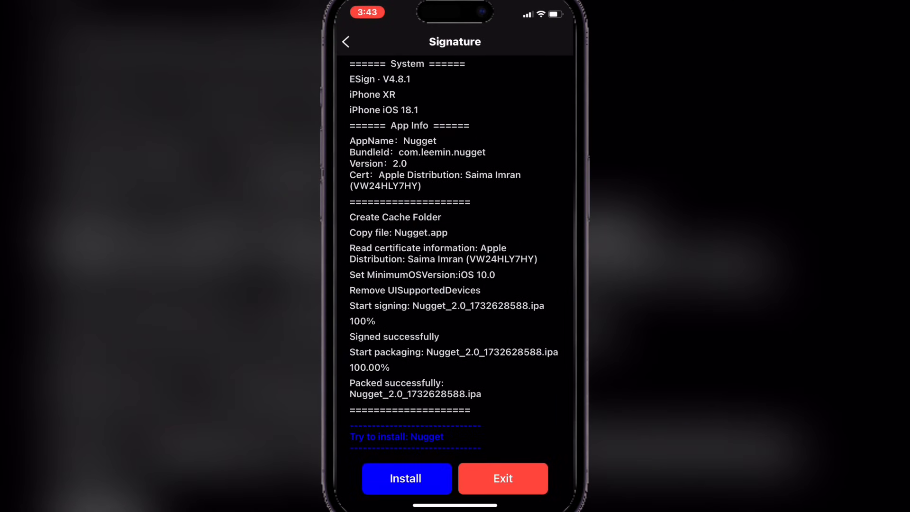